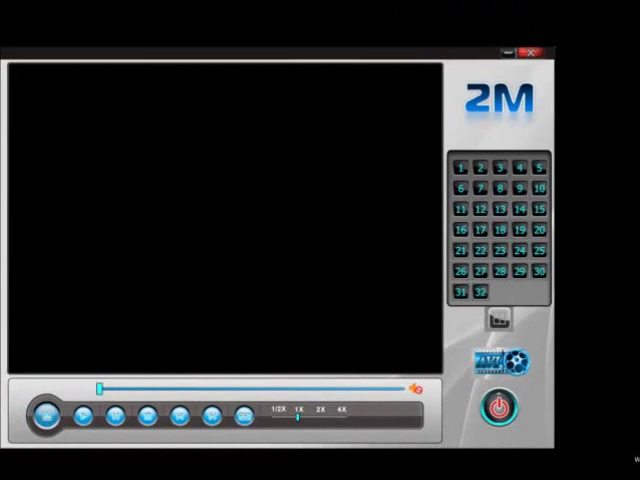
Load 20120501_010000.avh from the Desktop as the source in the AVH to AVI converter
{"action": "left_click", "coordinate": [488, 362]}
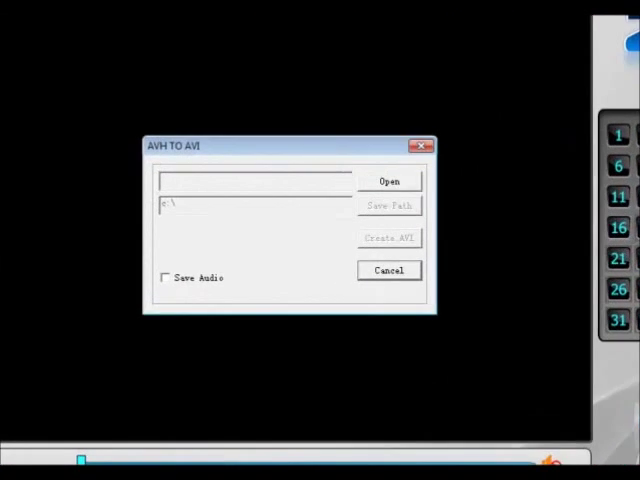
{"action": "left_click", "coordinate": [390, 180]}
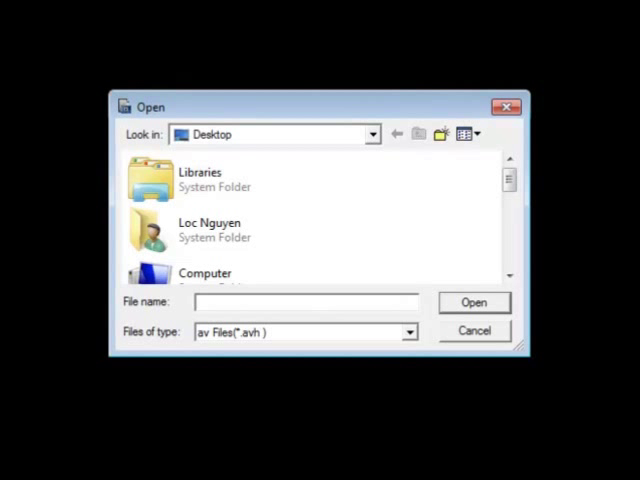
{"action": "scroll", "scroll_direction": "down", "scroll_amount": 3}
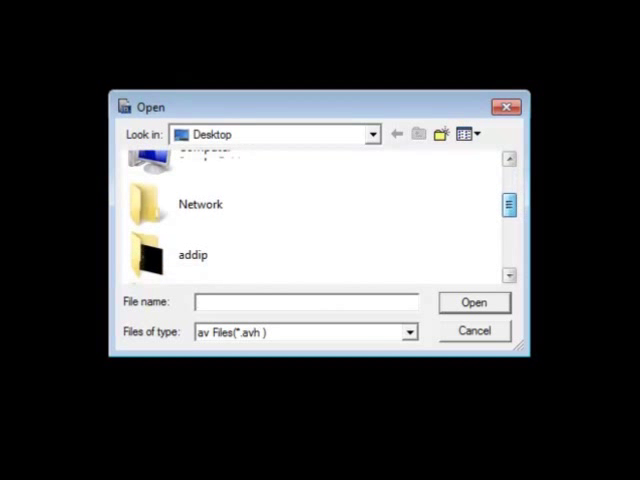
{"action": "scroll", "scroll_direction": "up", "scroll_amount": 3}
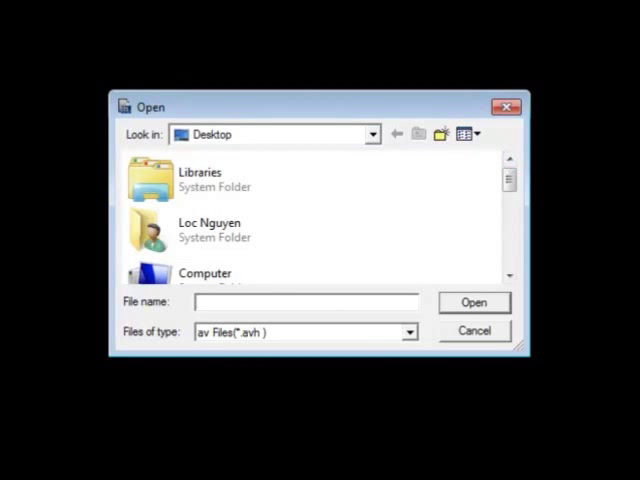
{"action": "scroll", "scroll_direction": "down", "scroll_amount": 3}
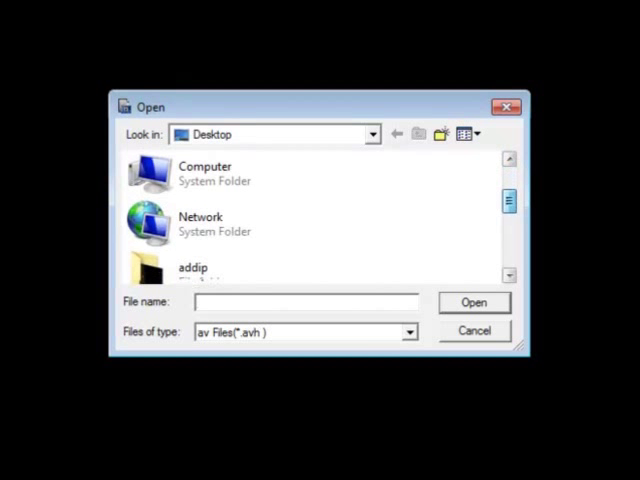
{"action": "scroll", "scroll_direction": "down", "scroll_amount": 3}
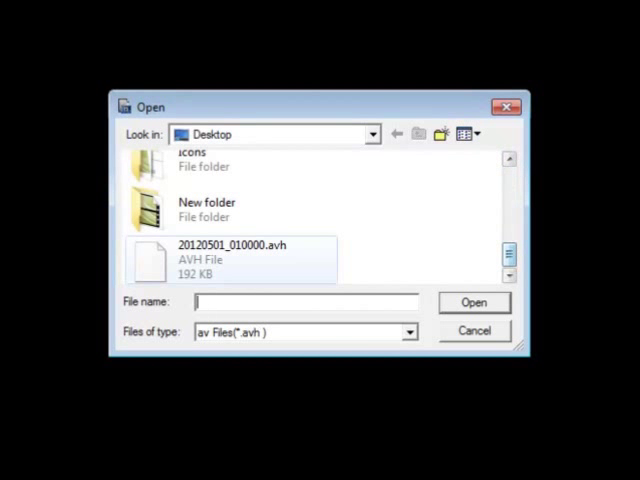
{"action": "left_click", "coordinate": [232, 252]}
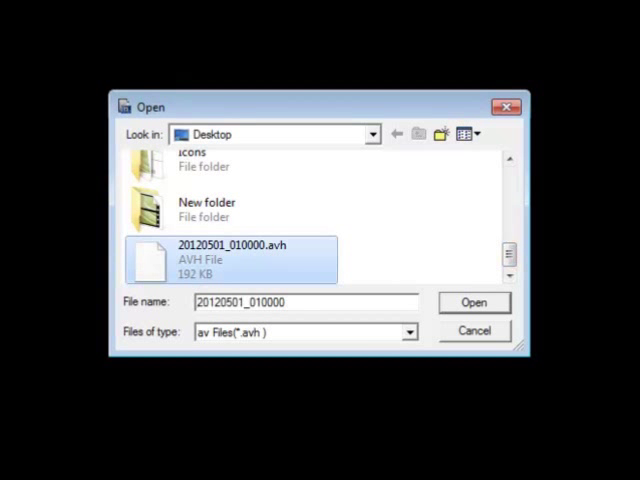
{"action": "left_click", "coordinate": [474, 302]}
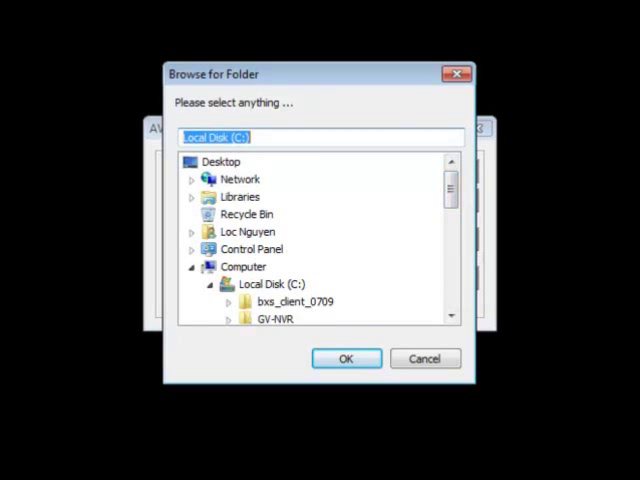
Set the Desktop as the save path for the converted AVI file
{"action": "left_click", "coordinate": [222, 160]}
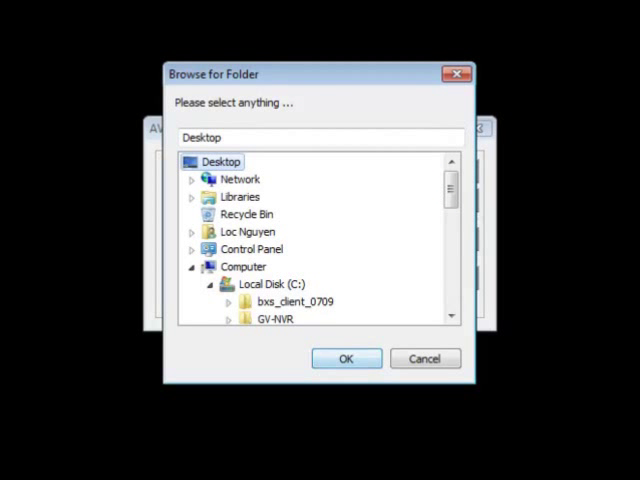
{"action": "left_click", "coordinate": [346, 358]}
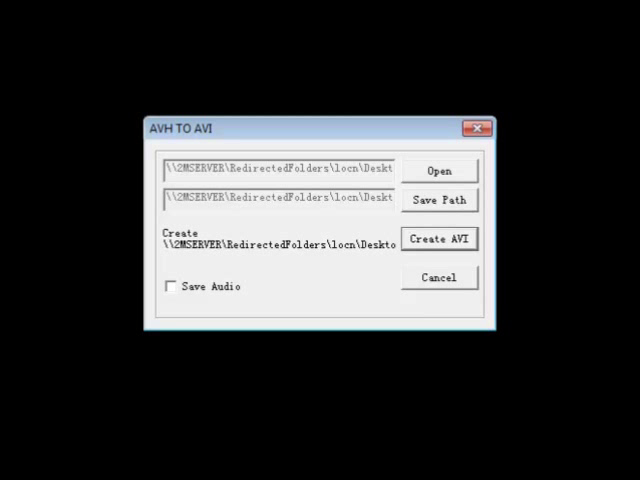
Create the AVI file and acknowledge the PlayBack success message
{"action": "left_click", "coordinate": [440, 240]}
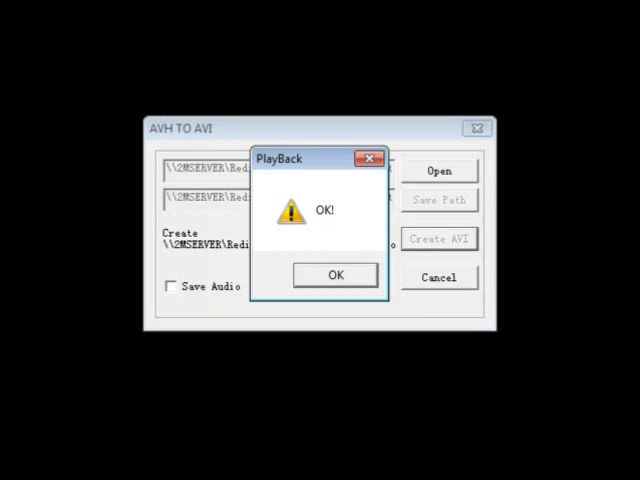
{"action": "left_click", "coordinate": [336, 276]}
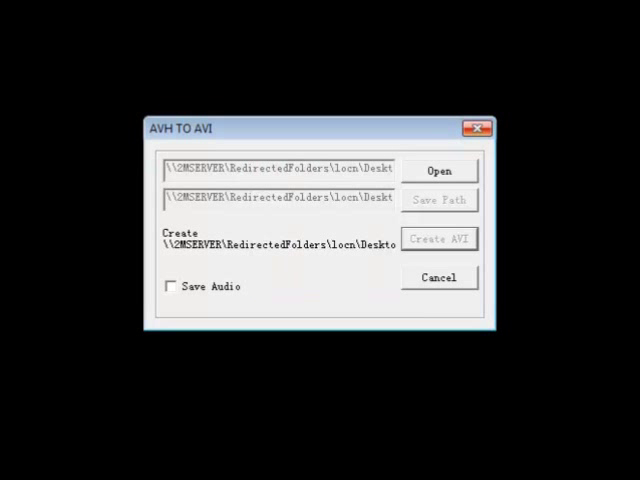